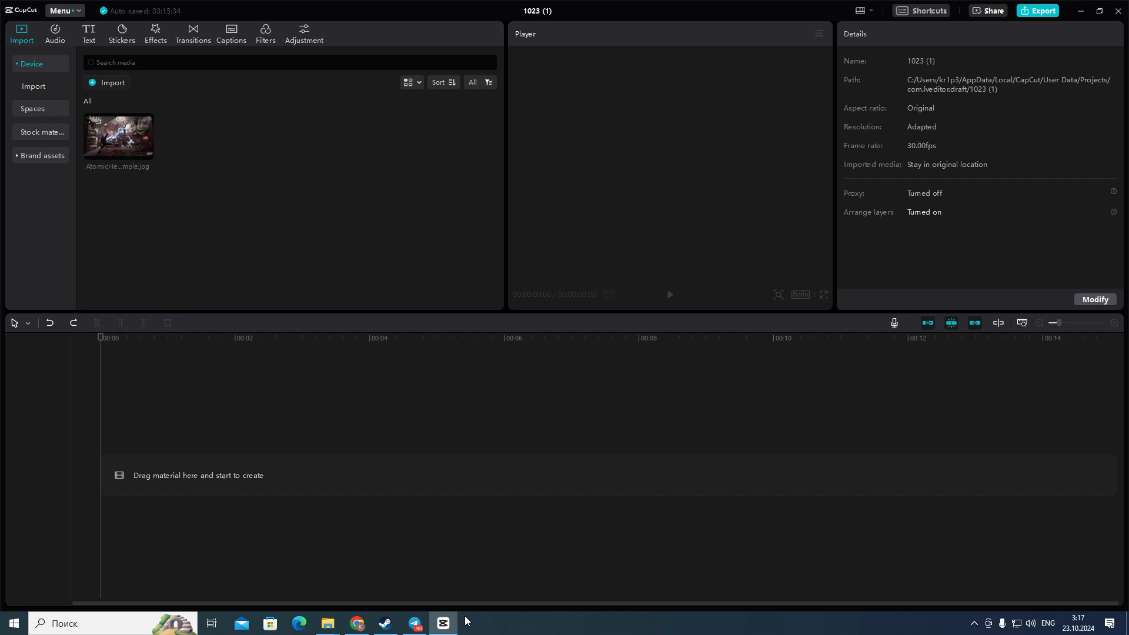
mouse_move(74, 273)
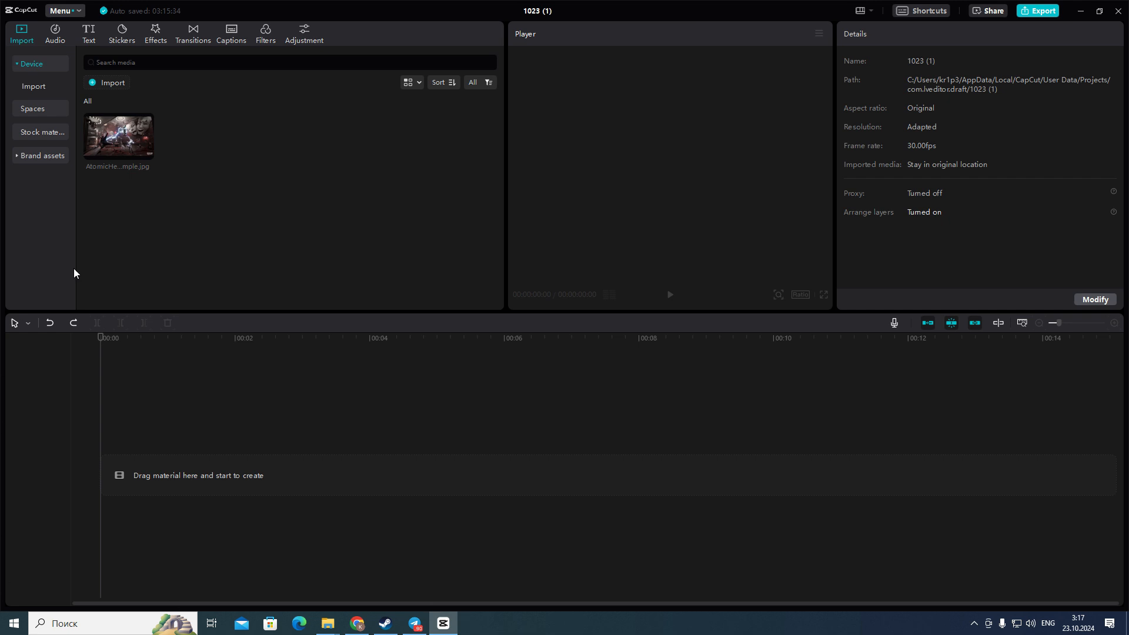
mouse_move(184, 130)
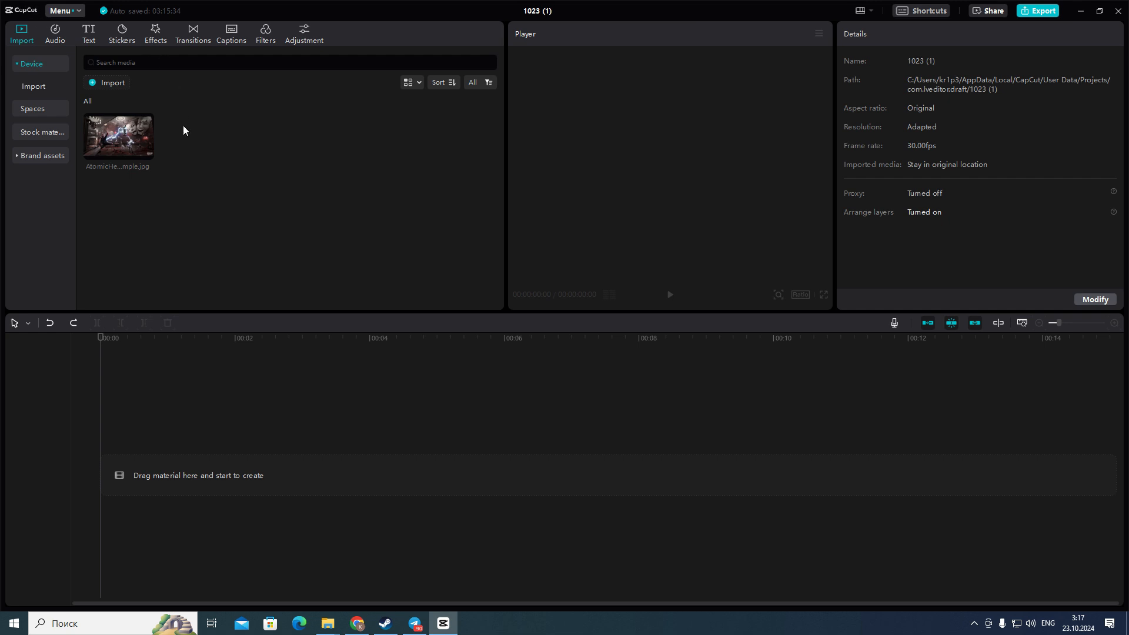
mouse_move(270, 179)
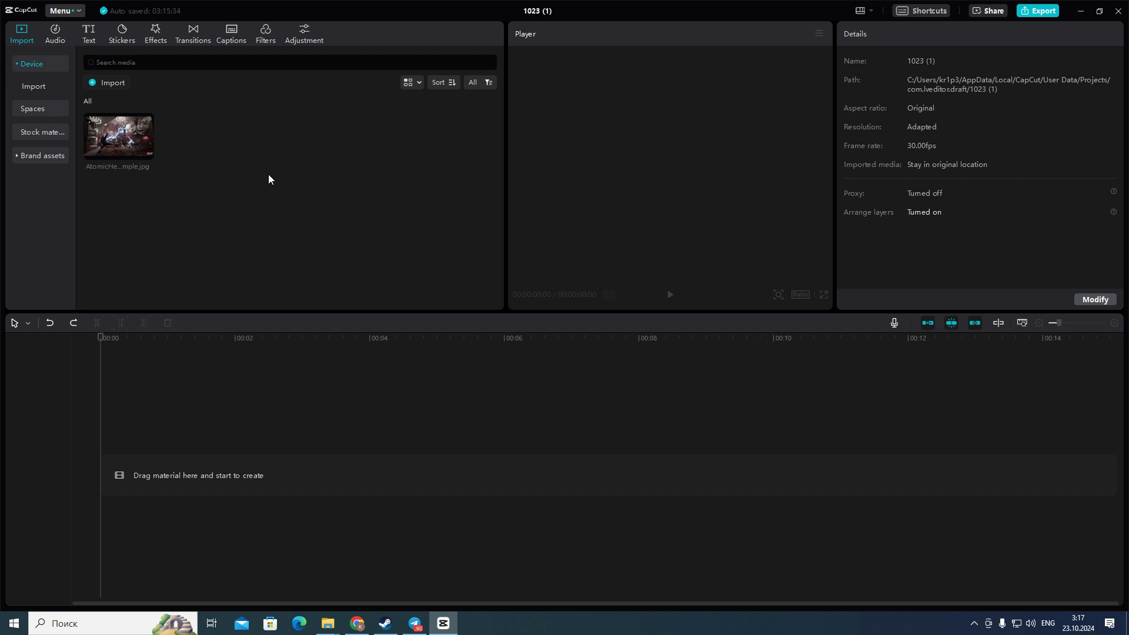
mouse_move(221, 150)
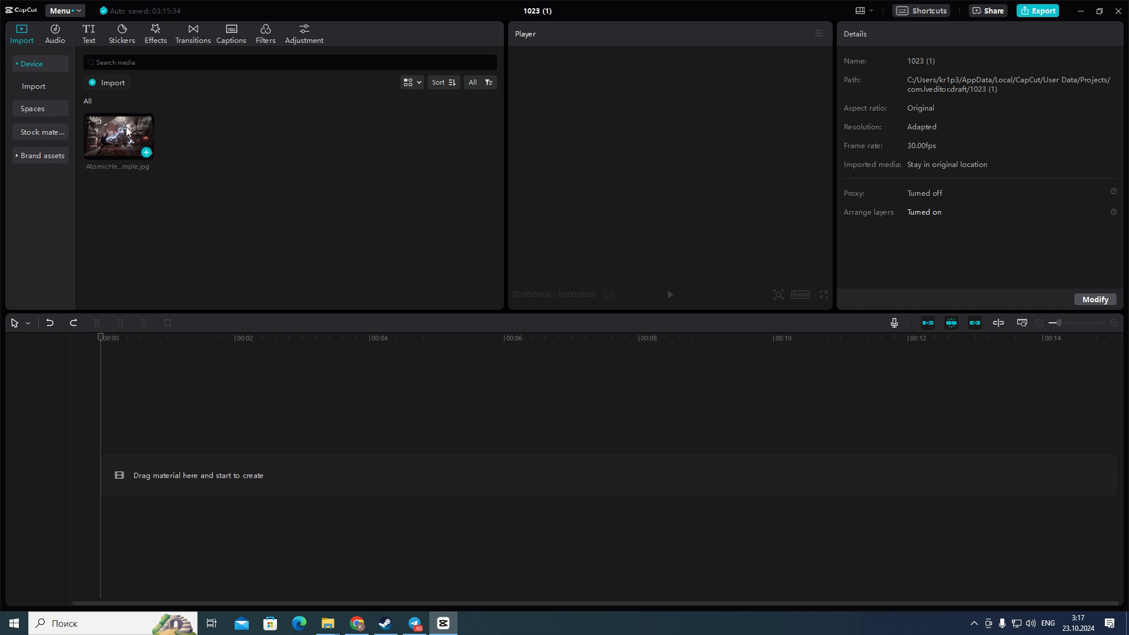
Step: Drag the AtomicHeart sample photo from Media onto the timeline as a five-second clip
left_click(118, 136)
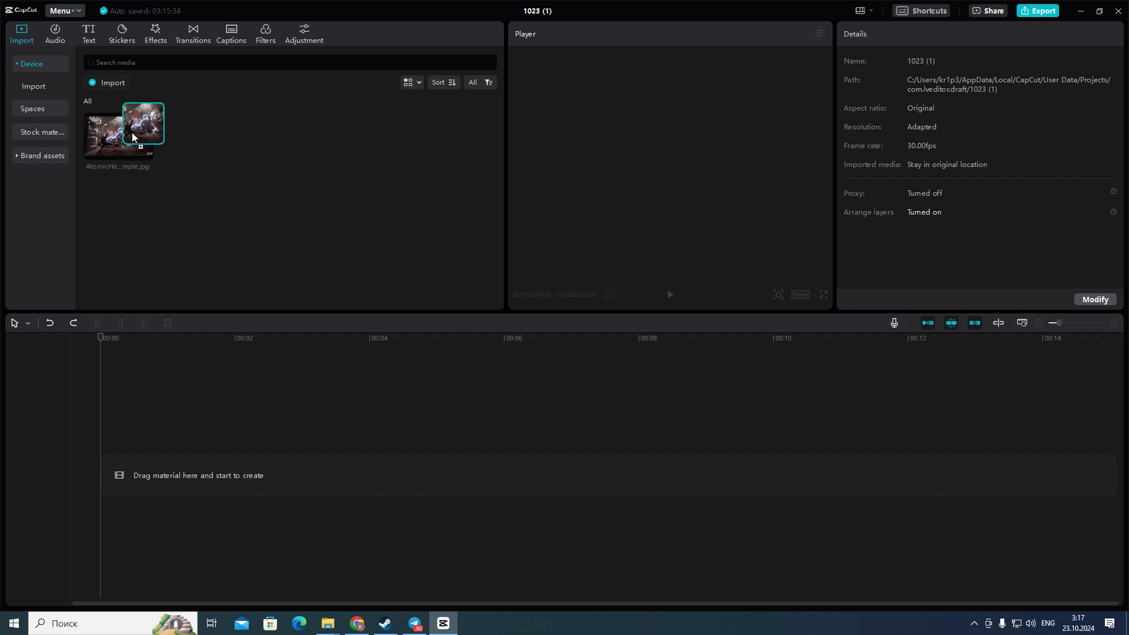
left_click_drag(142, 124, 267, 474)
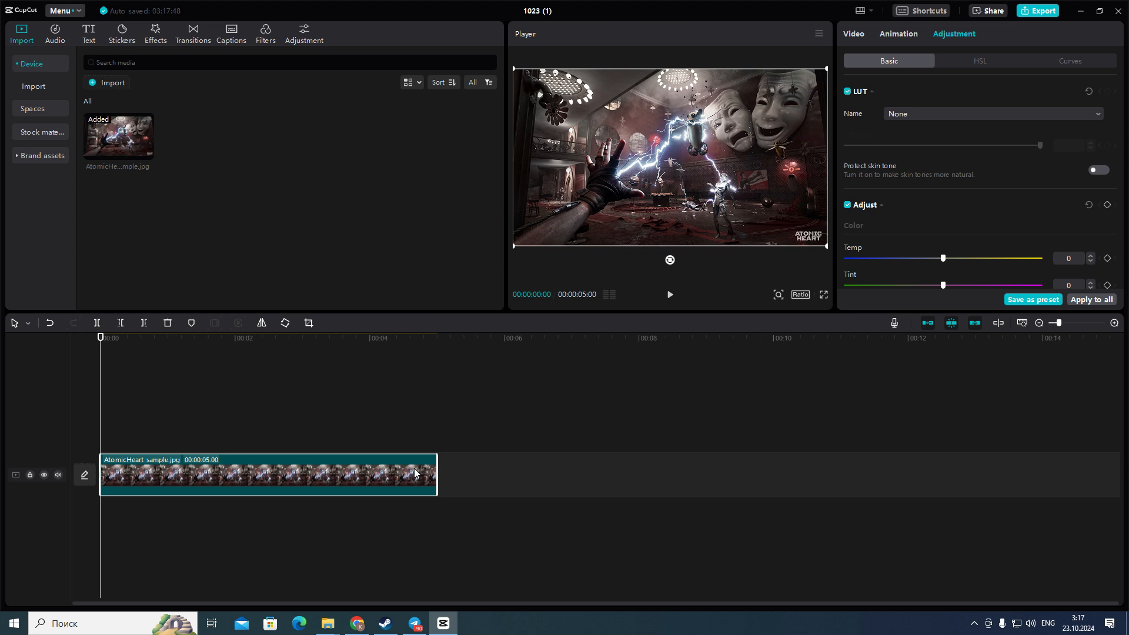
mouse_move(334, 485)
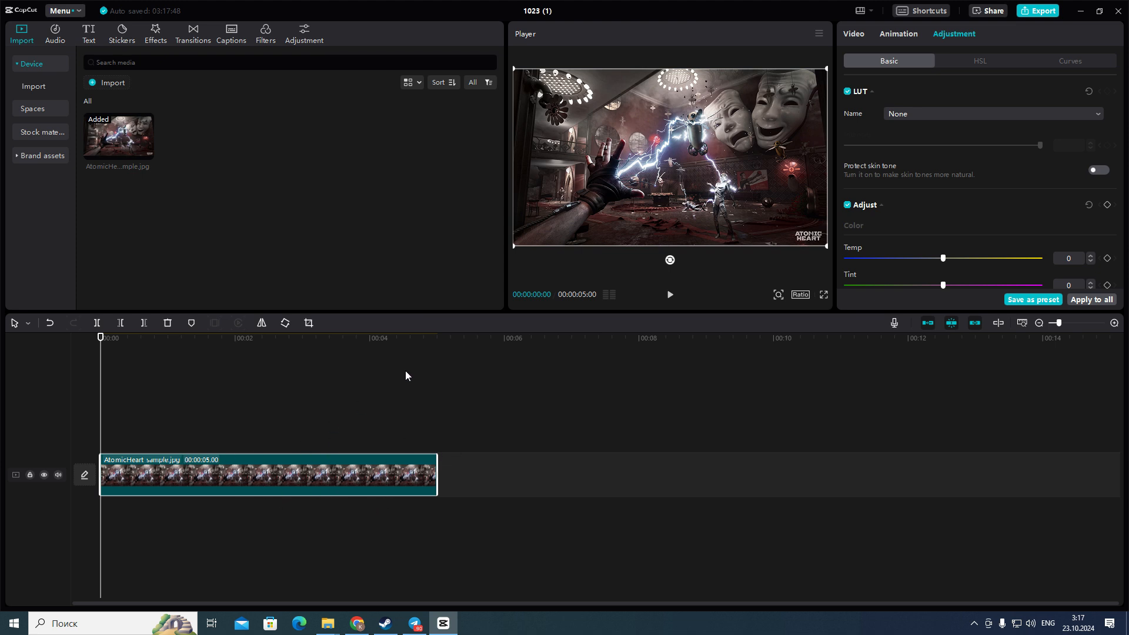
mouse_move(853, 34)
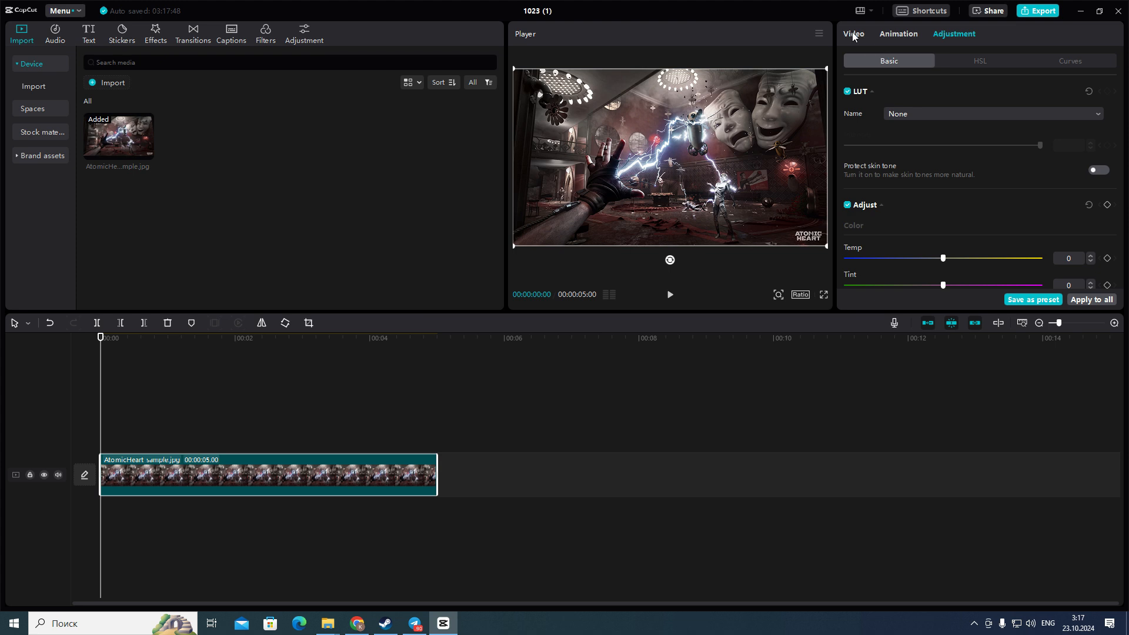
Step: Show the clip's Video transform properties for scale, position and rotation
left_click(853, 33)
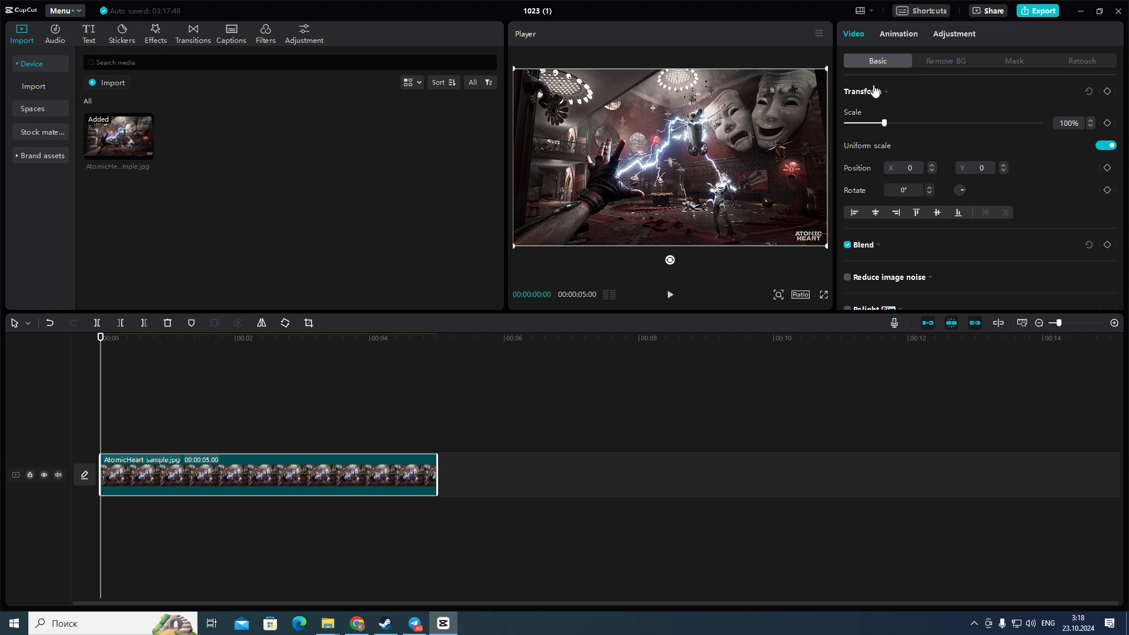
mouse_move(920, 106)
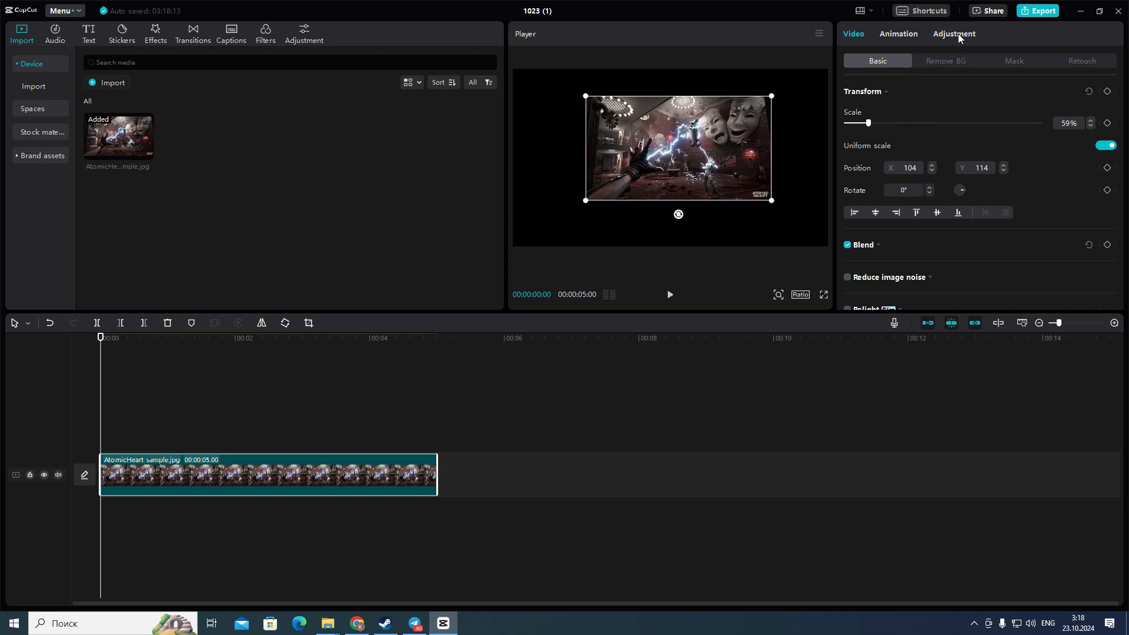
Step: Adjust the photo's colour with temperature -16 and tint -22
left_click(953, 34)
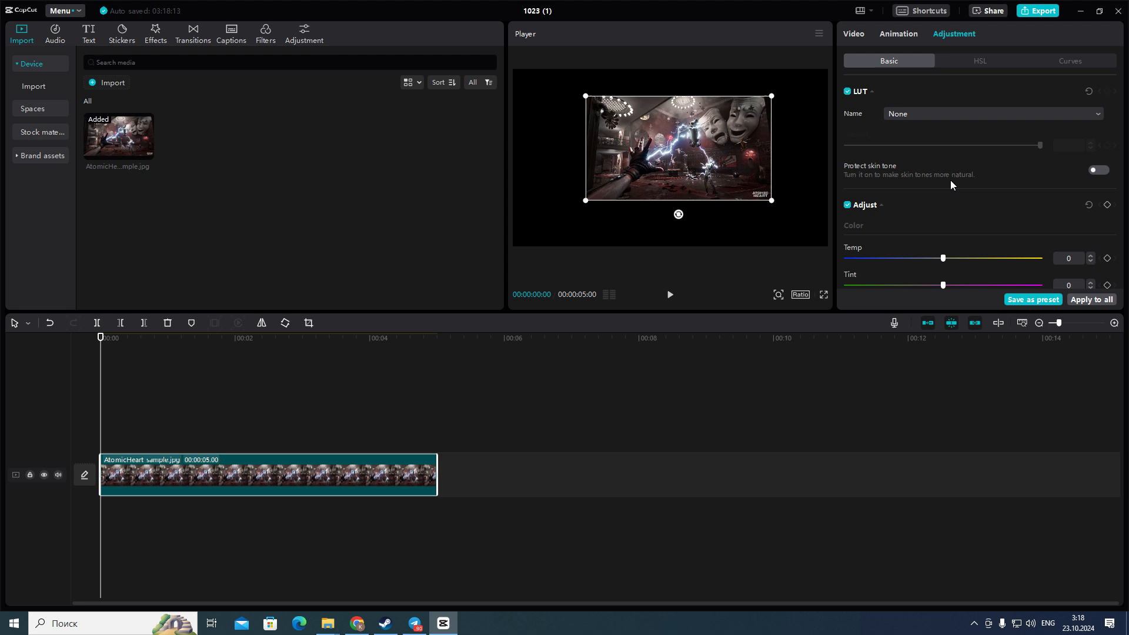
scroll("down", 3)
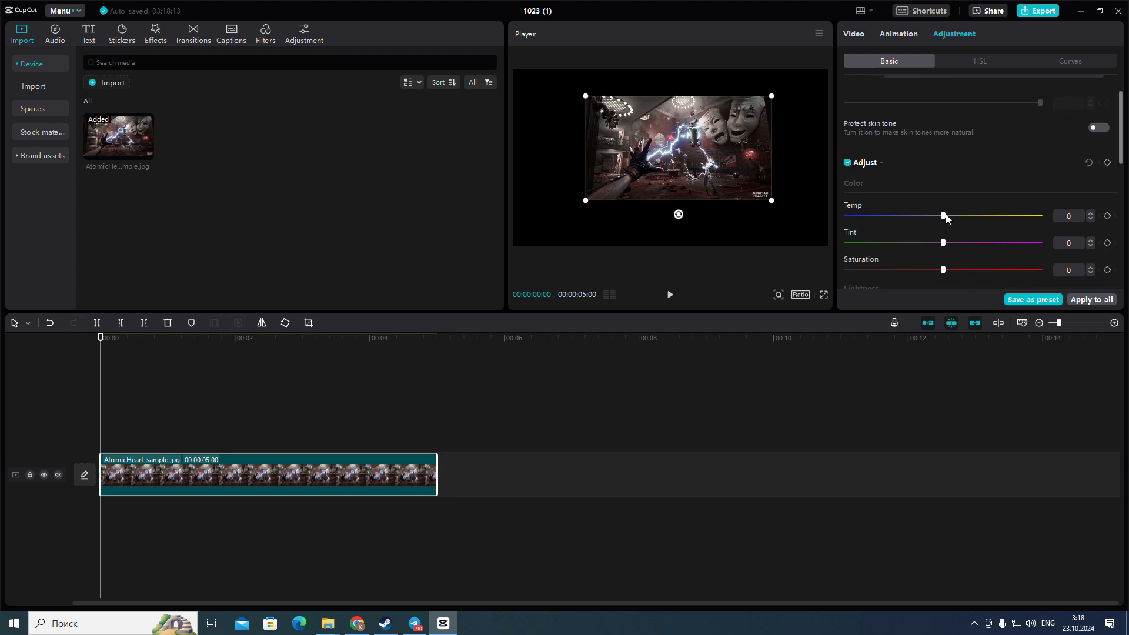
left_click_drag(943, 216, 902, 216)
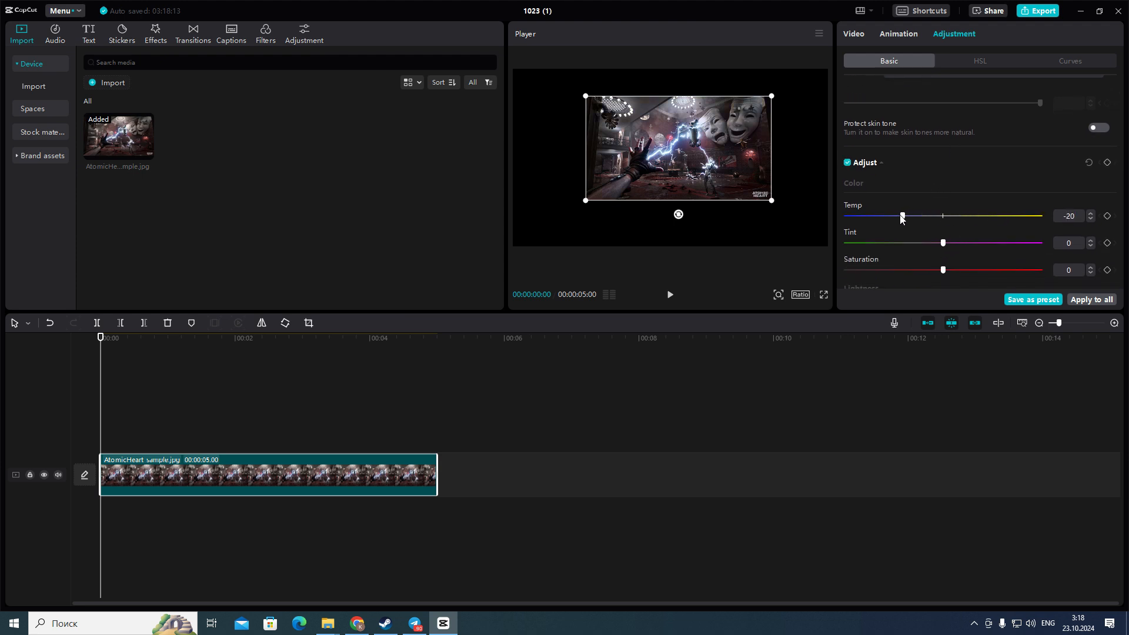
left_click_drag(902, 216, 995, 216)
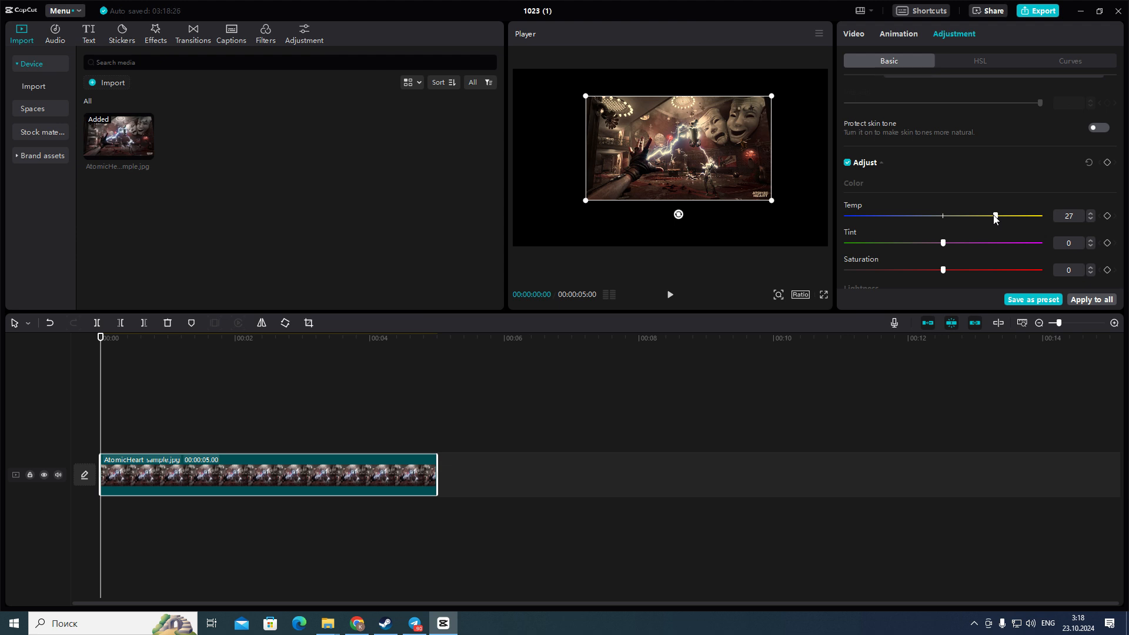
scroll("down", 3)
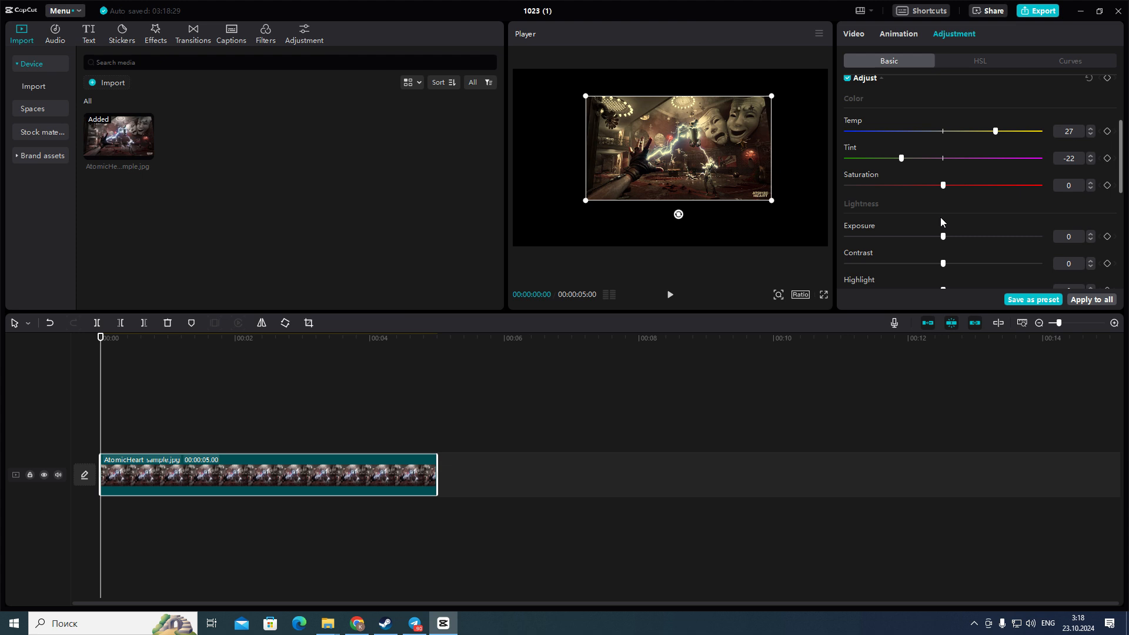
scroll("down", 3)
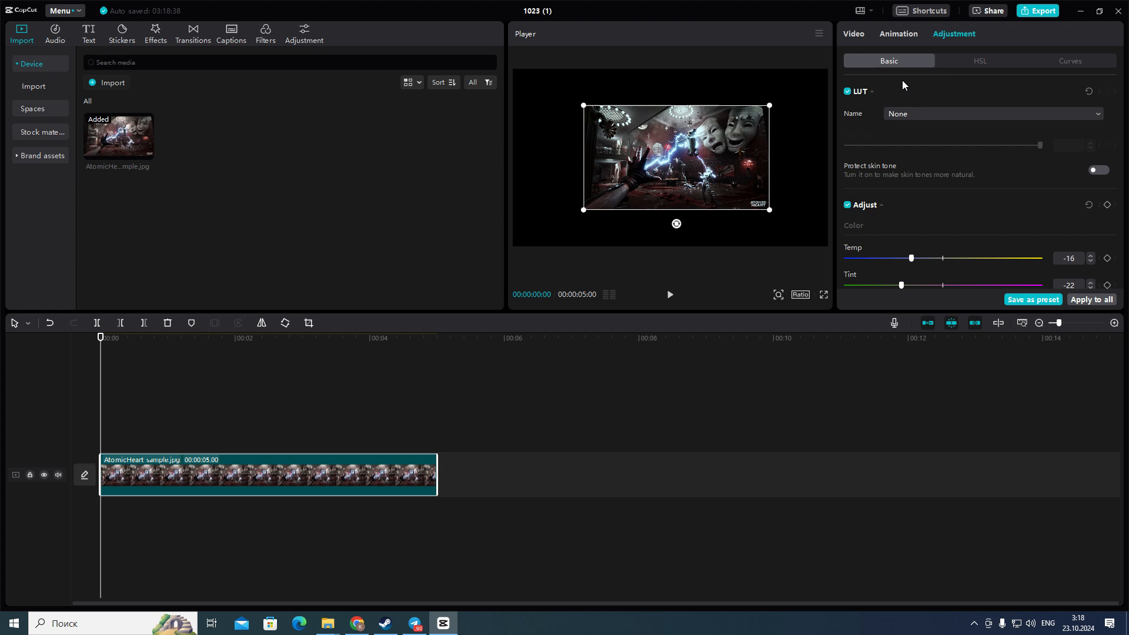
Step: Set the Video tab's canvas background to a solid grey Color
left_click(853, 33)
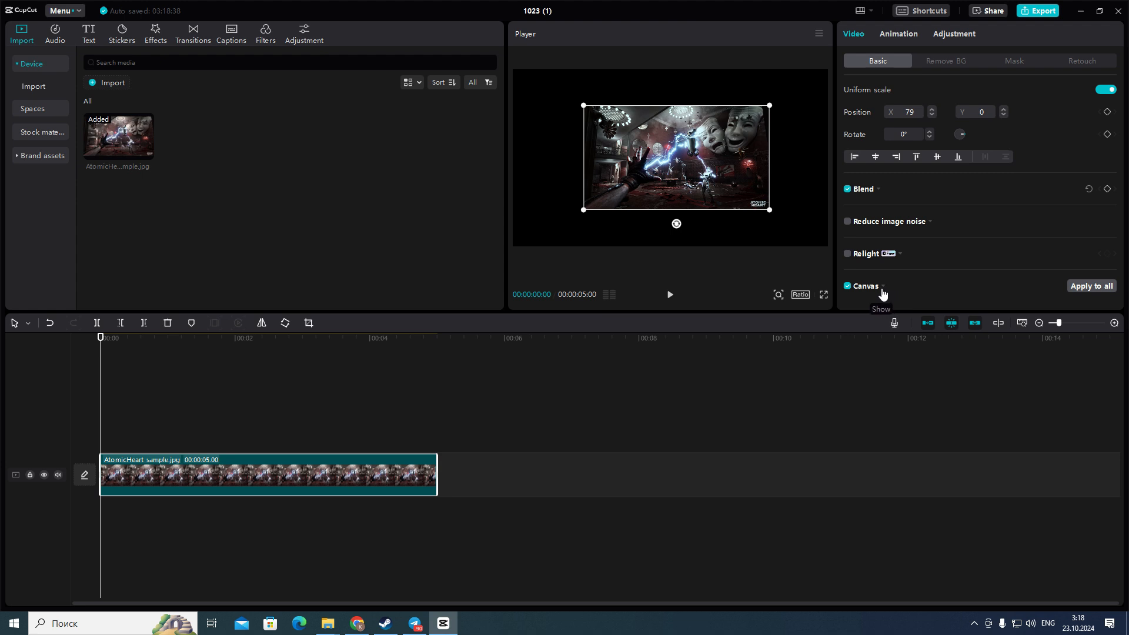
mouse_move(882, 292)
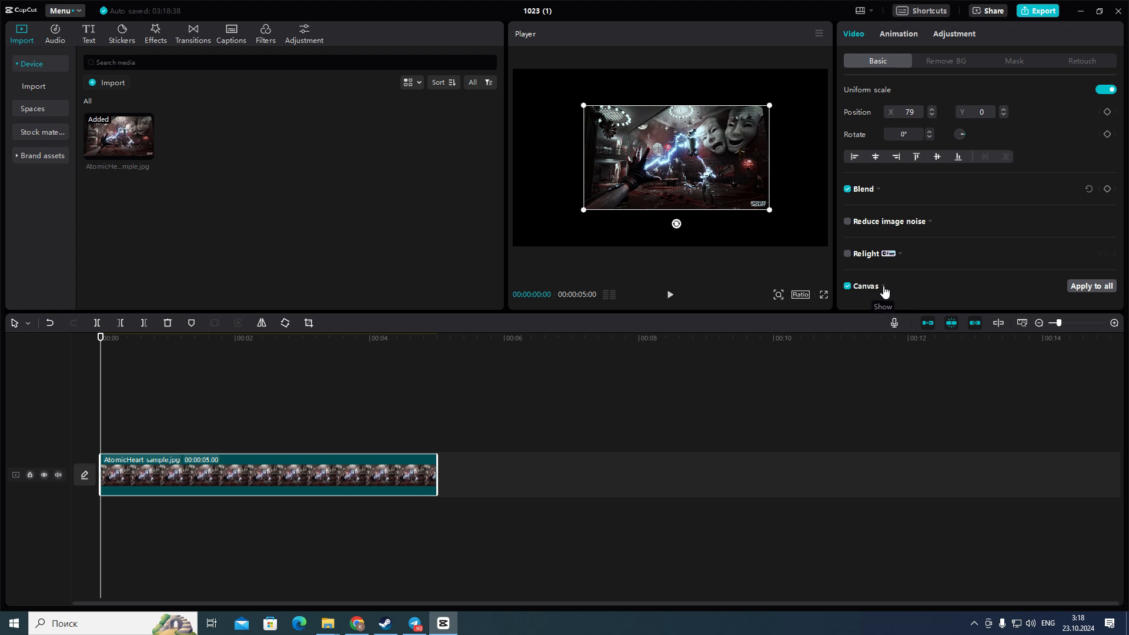
left_click(865, 285)
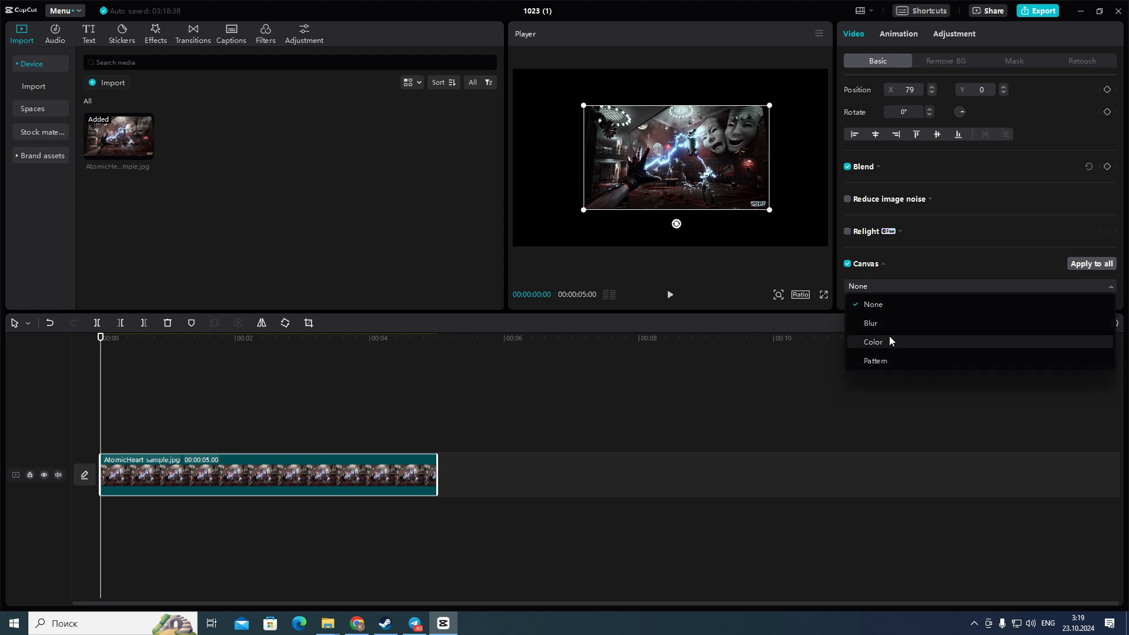
left_click(872, 342)
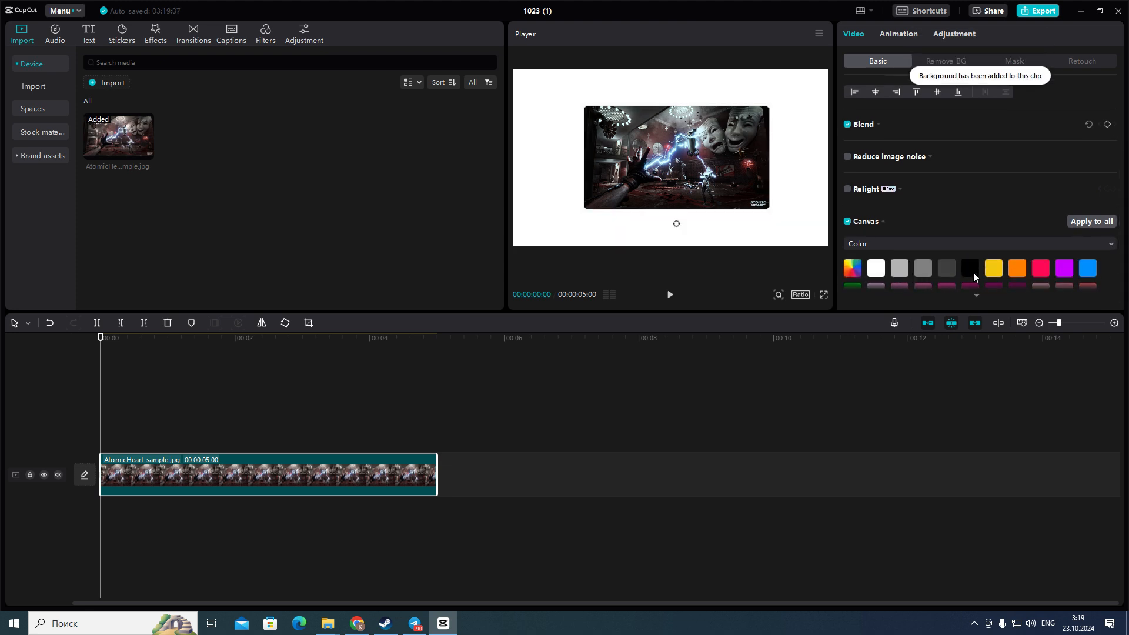
left_click(994, 268)
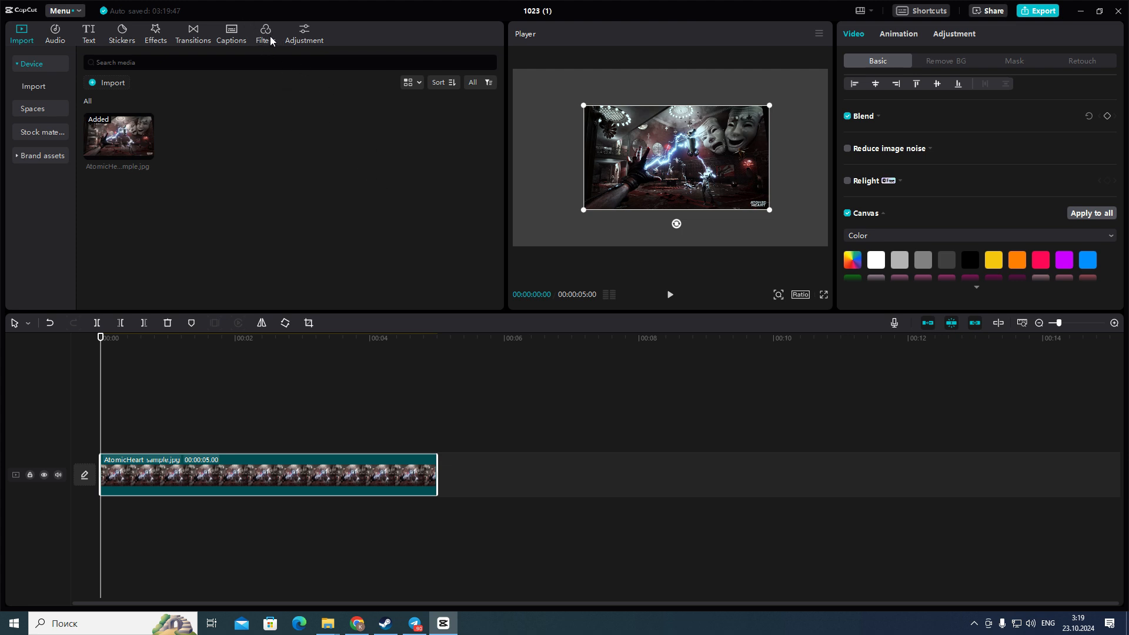
Step: Open the Filters library and move the playhead to about one second in
left_click(266, 32)
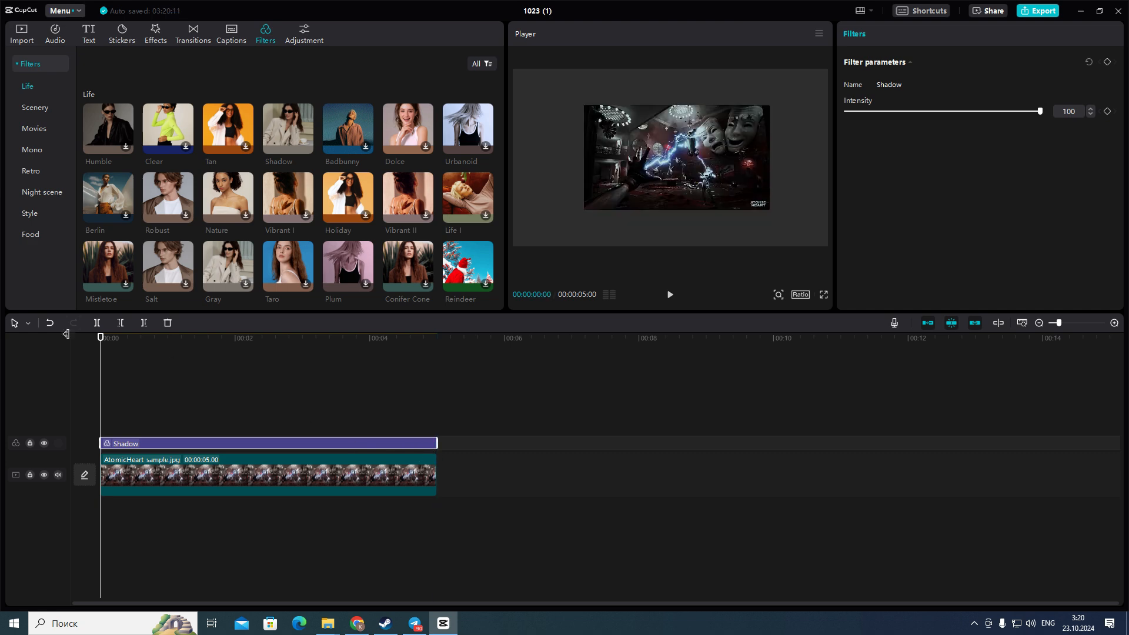
left_click(172, 337)
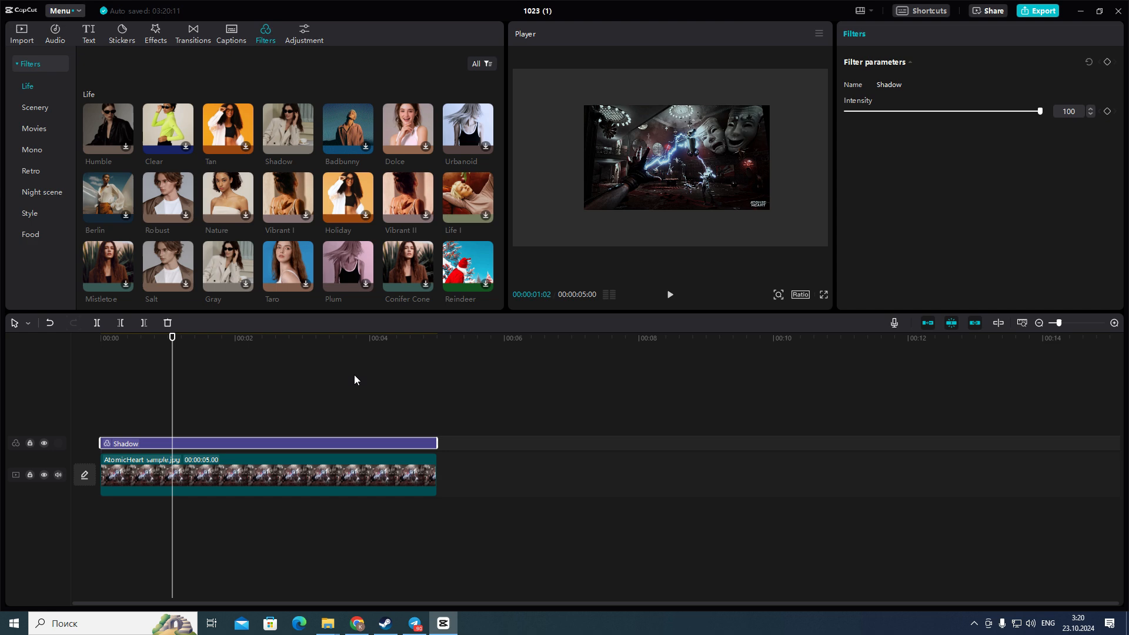
mouse_move(400, 356)
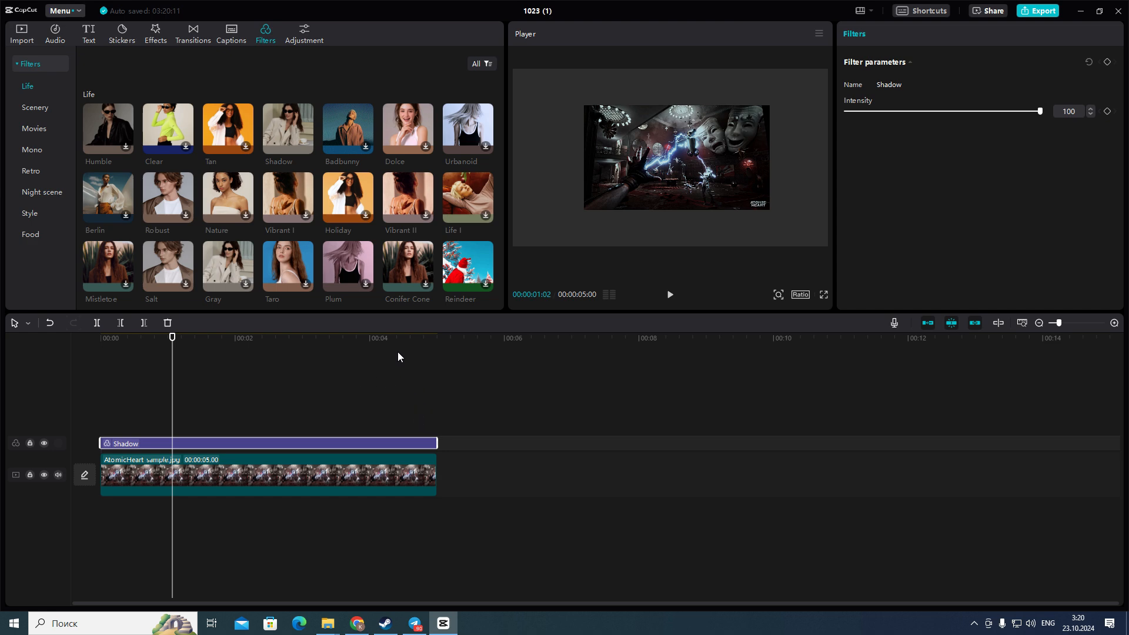